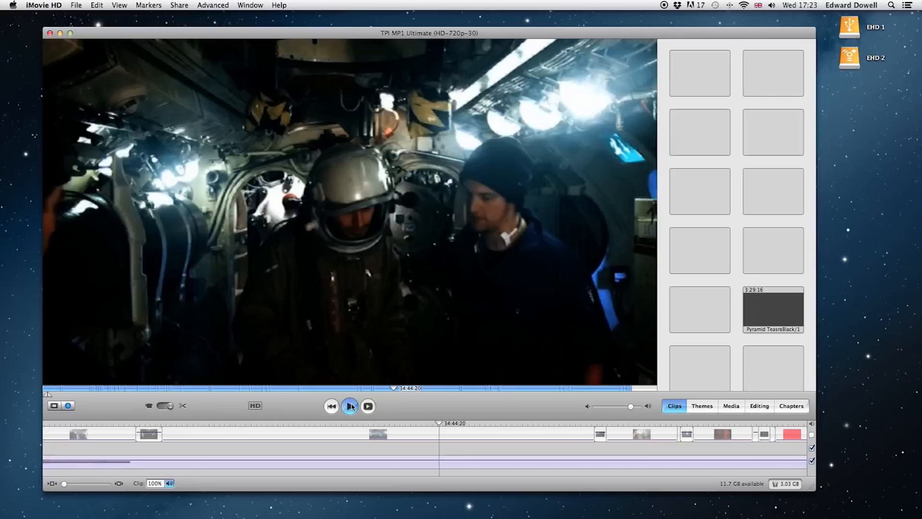
- Play the teaser in iMovie HD, then go to the Documents folder in the Dock
left_click(349, 405)
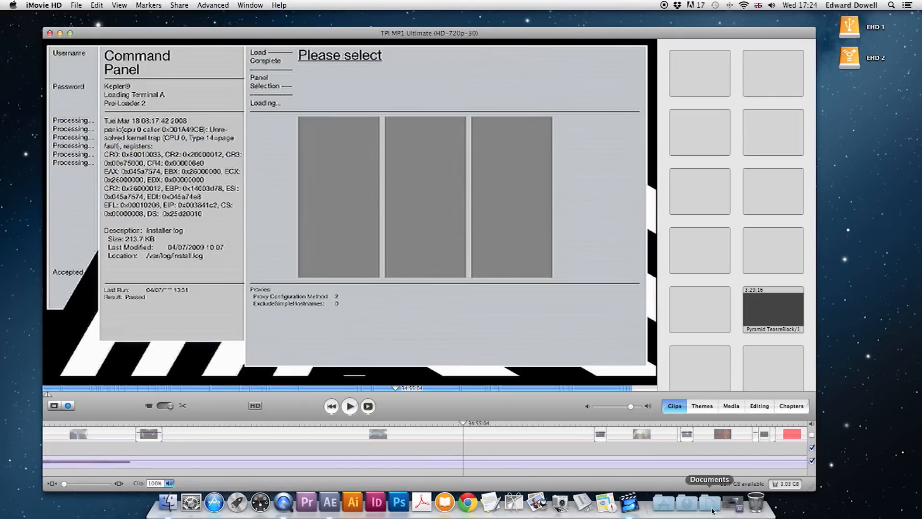
left_click(167, 502)
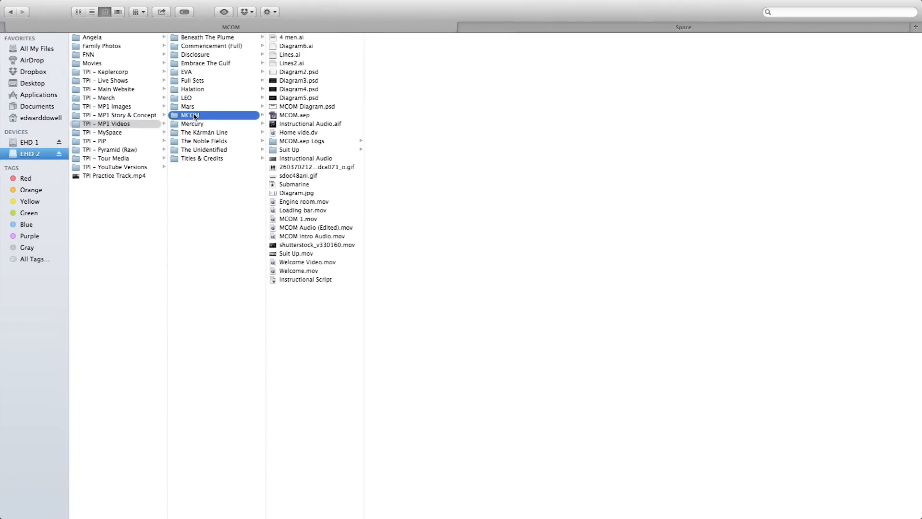
- Browse the Suit Up folder as large thumbnails and select the 1.ai artwork file
left_click(289, 150)
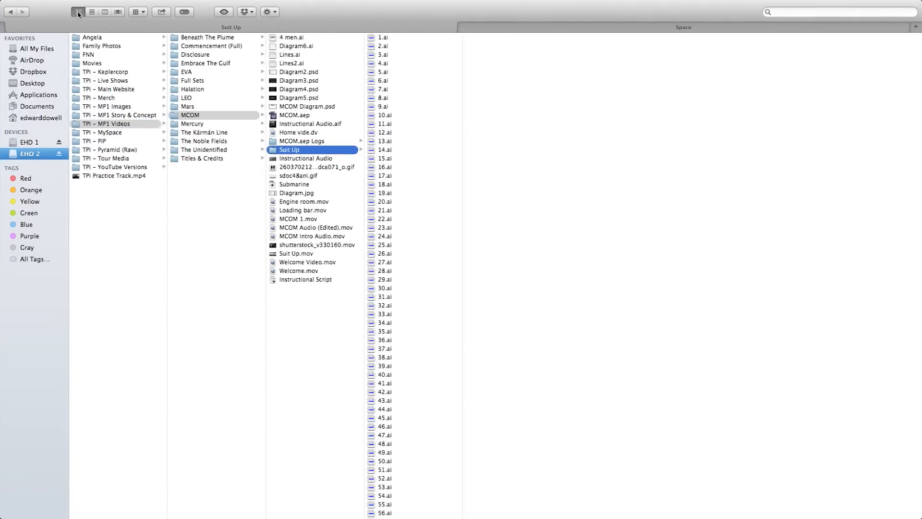
left_click(78, 11)
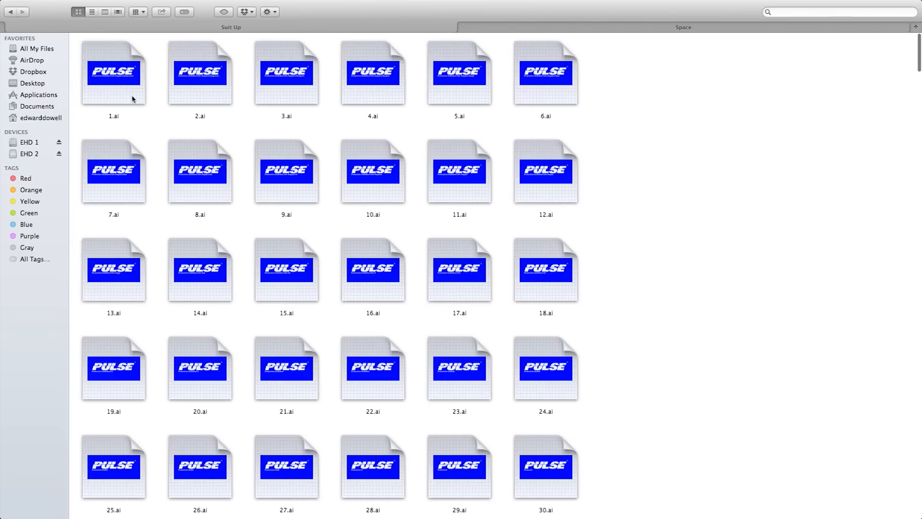
left_click(113, 71)
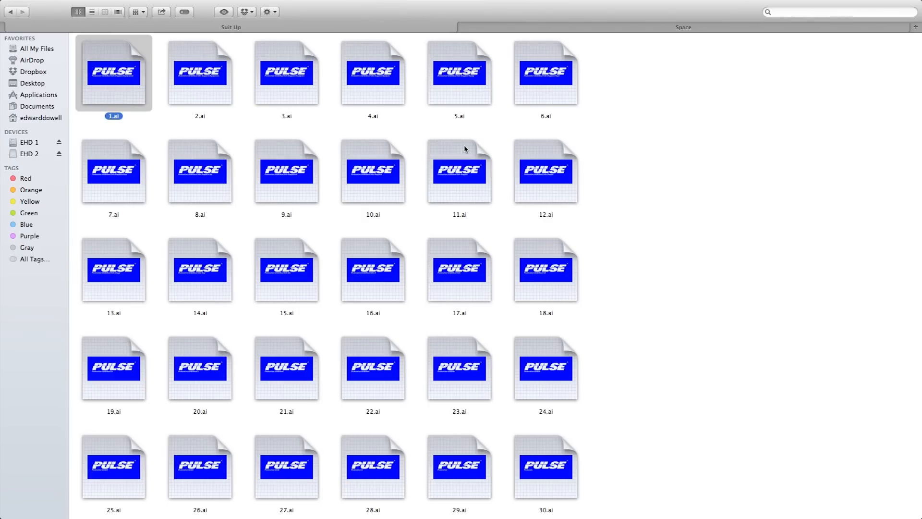
left_click(200, 72)
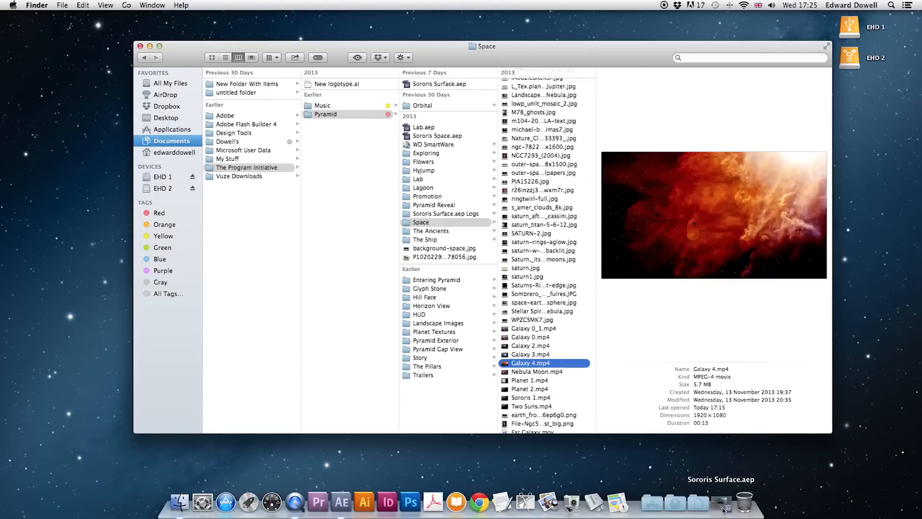
- Open the Sororis Surface project in After Effects
left_click(353, 502)
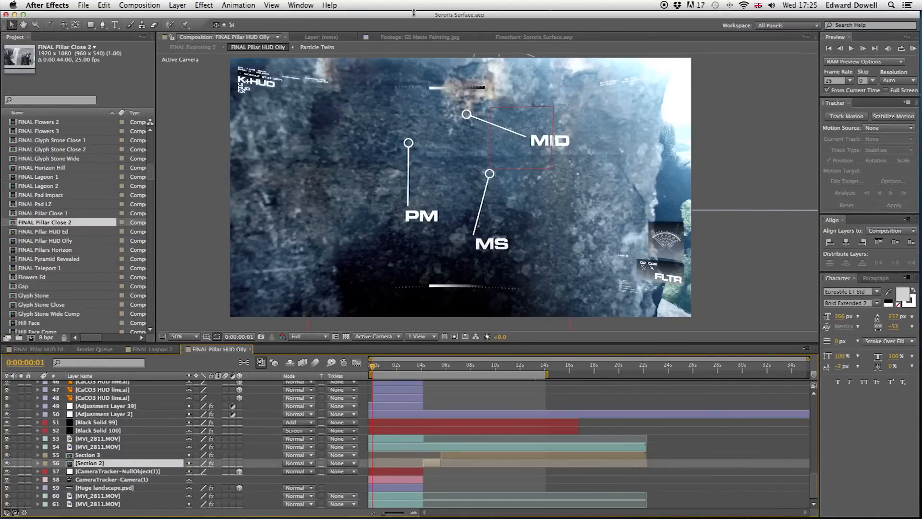
mouse_move(459, 386)
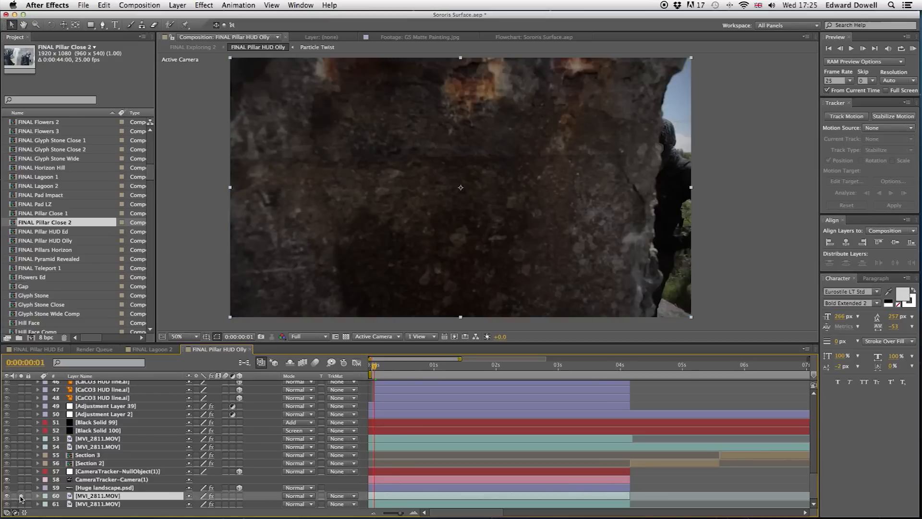
- Solo the original MVI_2811.MOV pillar footage, then enter the Section 2 precomp
left_click(423, 365)
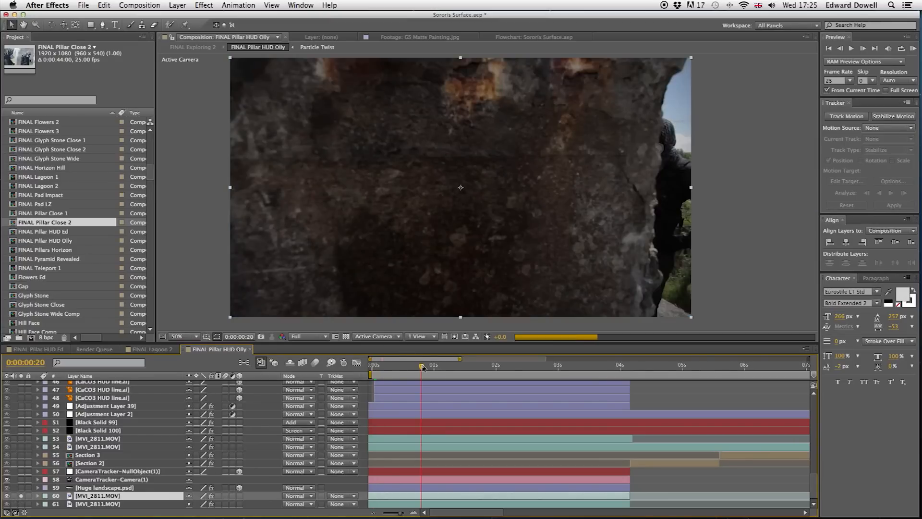
double_click(88, 462)
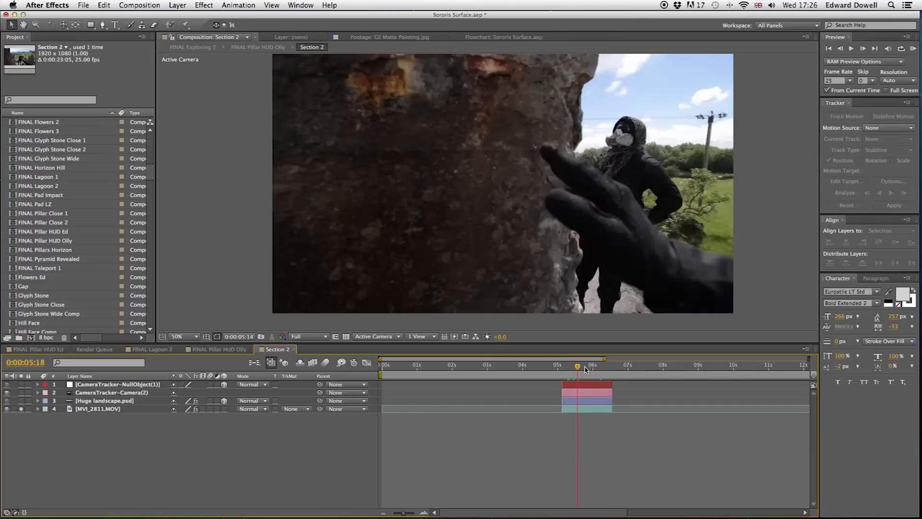
- Reveal the tracked camera and the CameraTracker track points on the MVI_2811.MOV footage
left_click(38, 391)
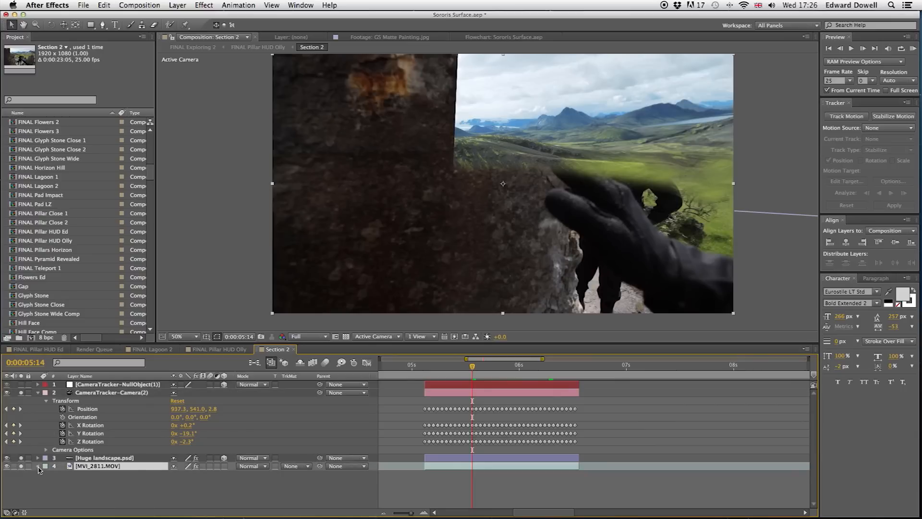
left_click(37, 465)
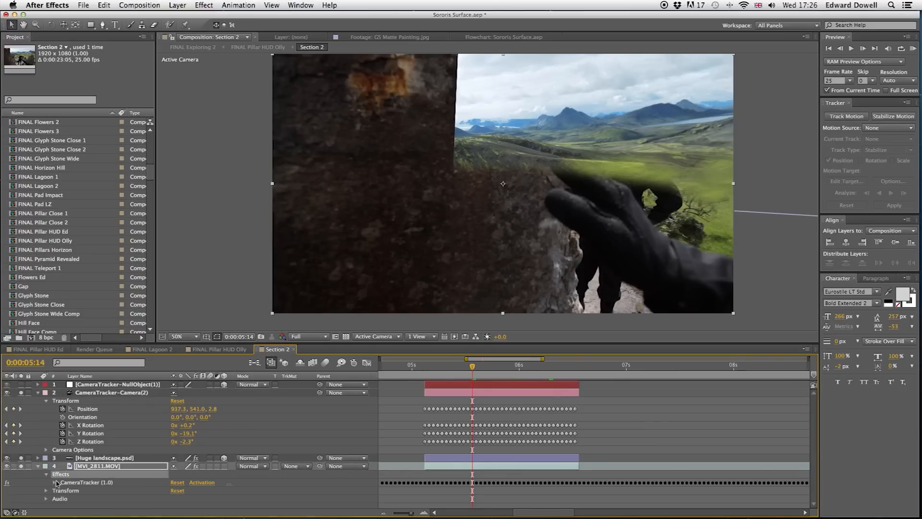
left_click(85, 482)
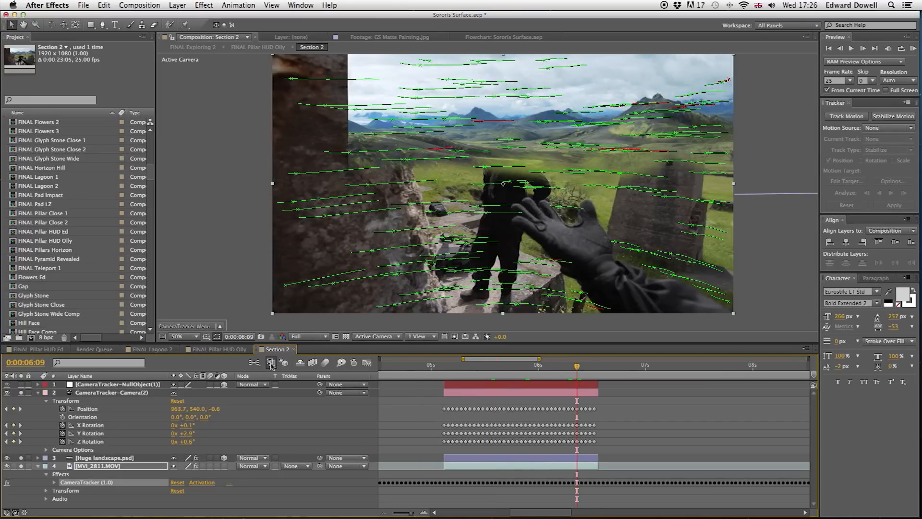
- Collapse the camera and footage layers and close Section 2 to return to FINAL Pillar HUD Olly
left_click(38, 392)
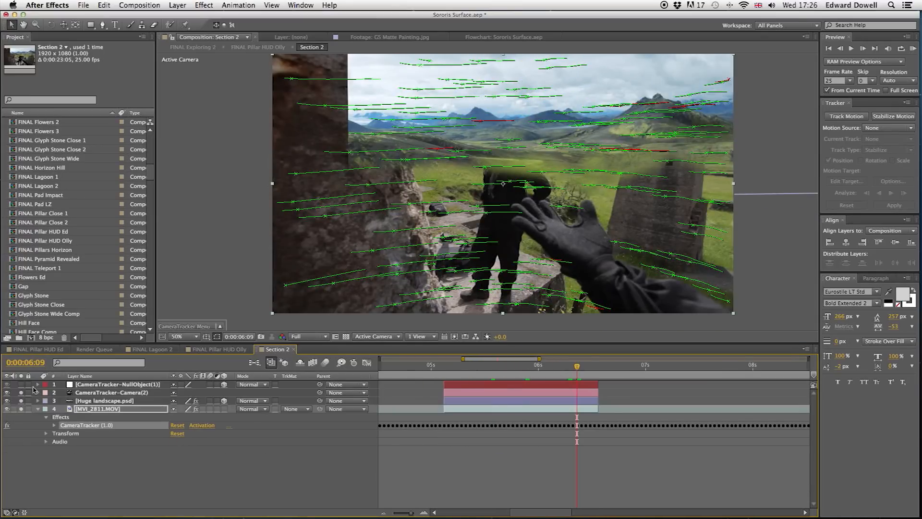
left_click(7, 384)
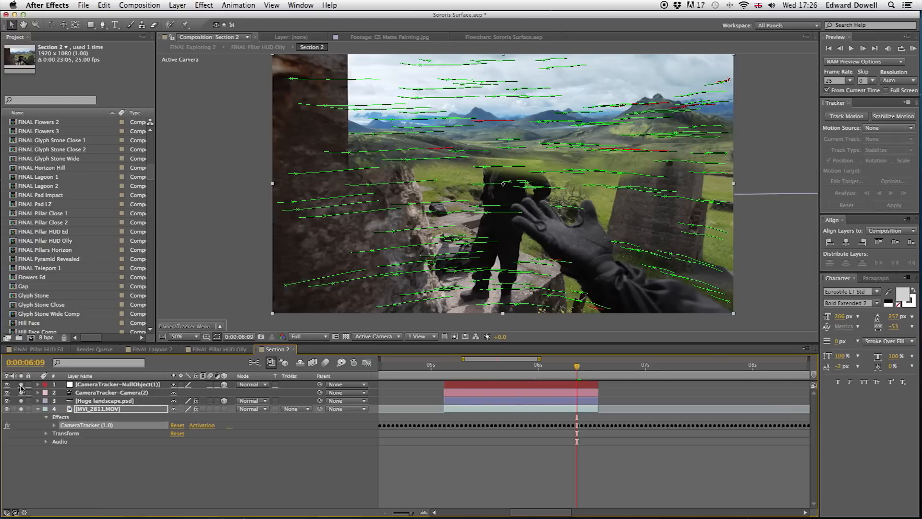
left_click(39, 409)
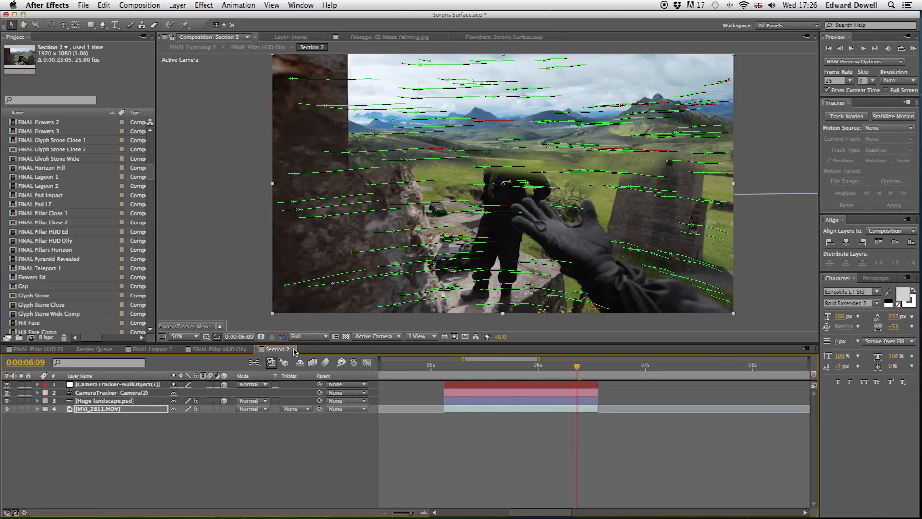
left_click(219, 349)
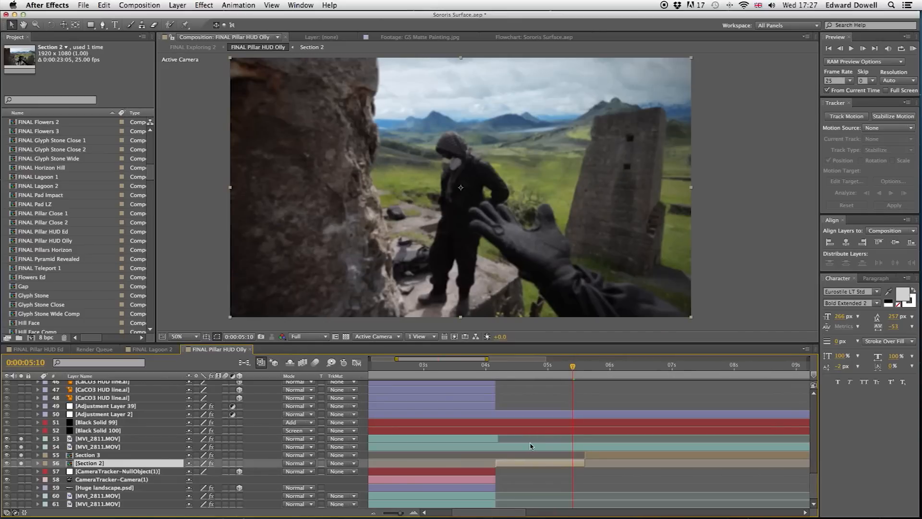
- Show the actor layer's Roto Brush, Curves, Fast Blur and vignette effects in Effect Controls
left_click(38, 422)
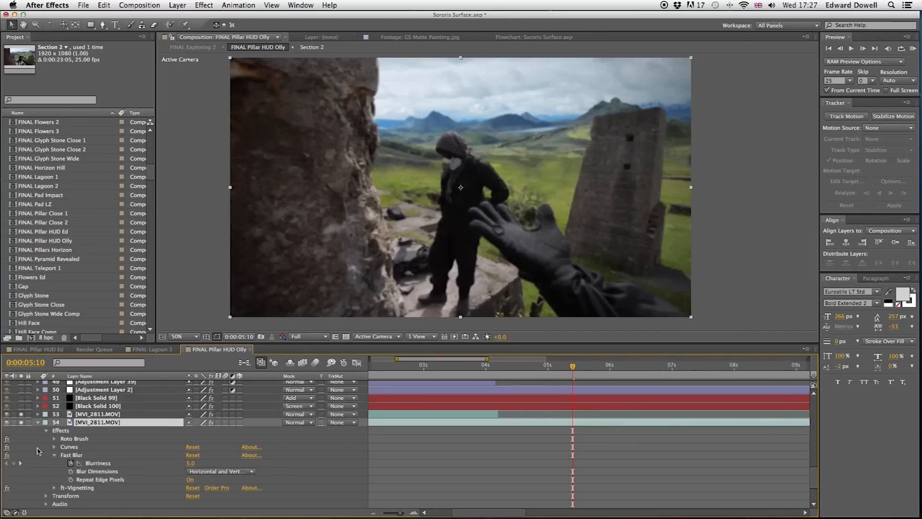
left_click(54, 455)
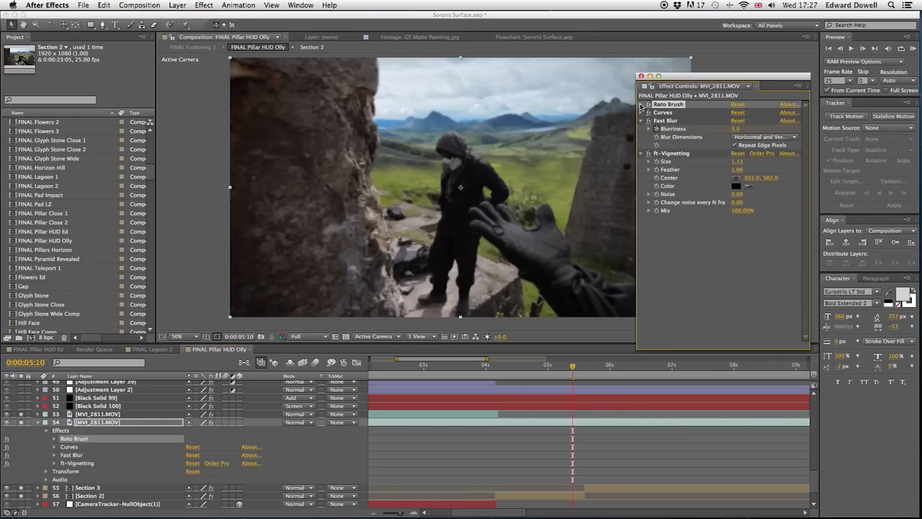
left_click(640, 105)
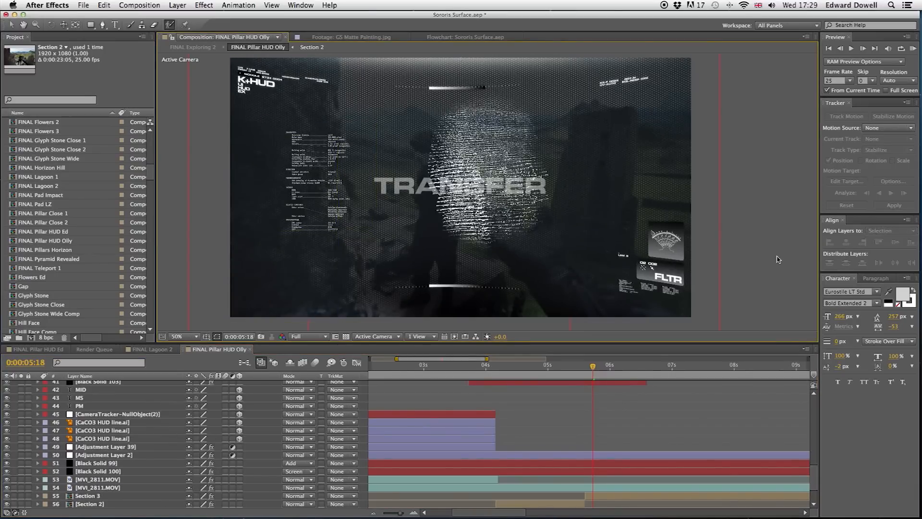
mouse_move(313, 201)
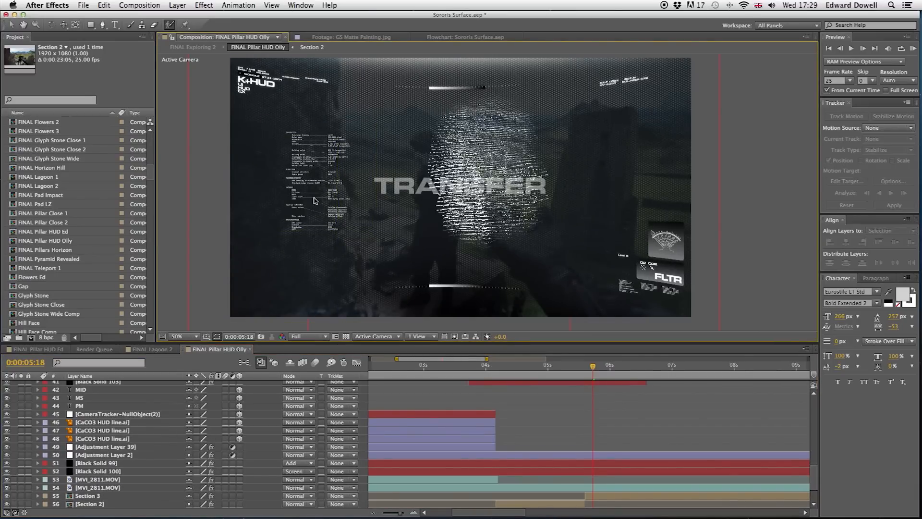
- Restore the HUD layers so the pillar shot shows the TRANSFER fingerprint overlay
left_click(176, 336)
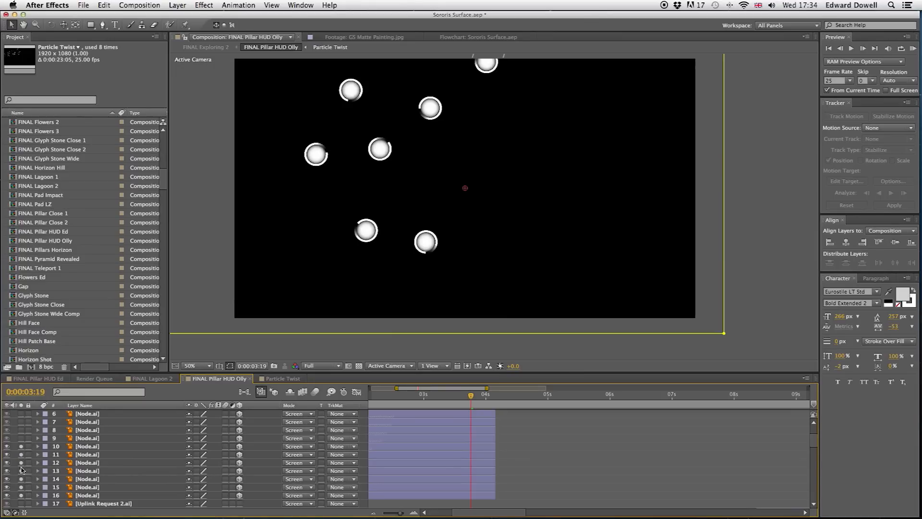
- Enter the node precomp showing the ringed Node.ai circles on black
double_click(86, 462)
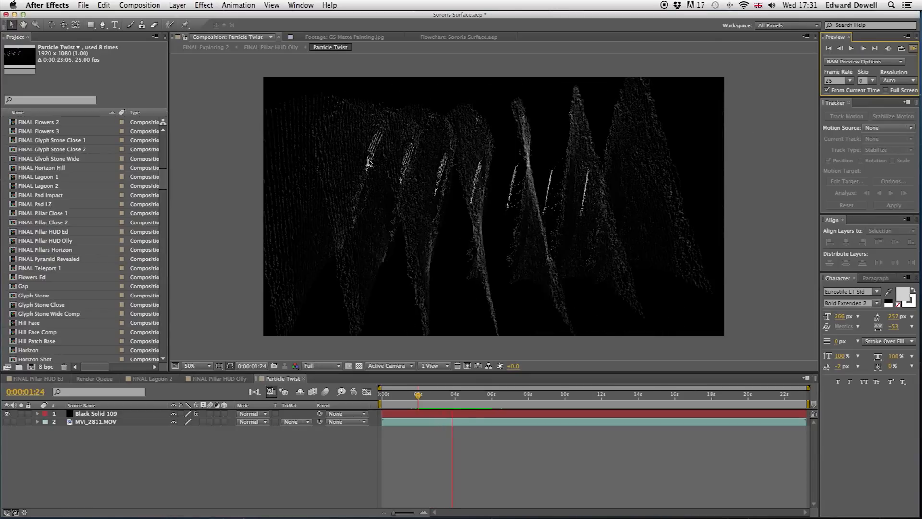
- RAM-preview the Particle Twist animation, then return to FINAL Pillar HUD Olly
left_click(913, 48)
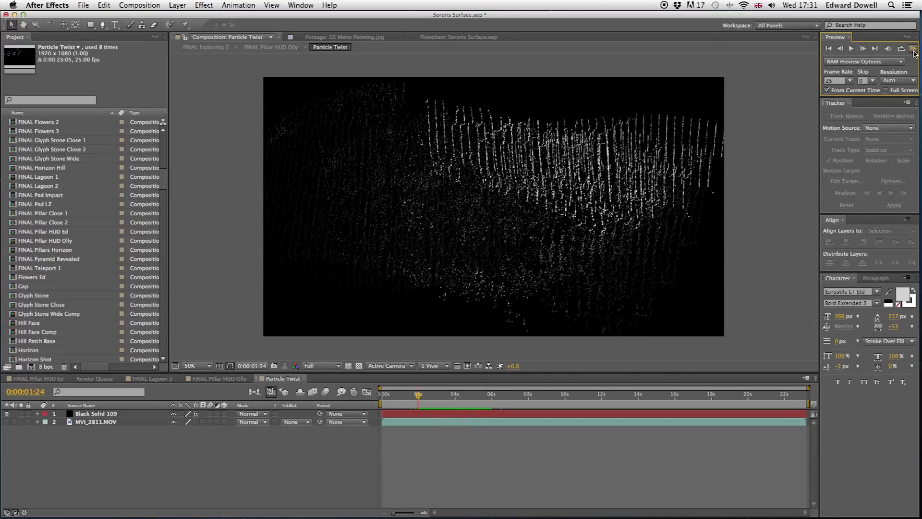
left_click(218, 378)
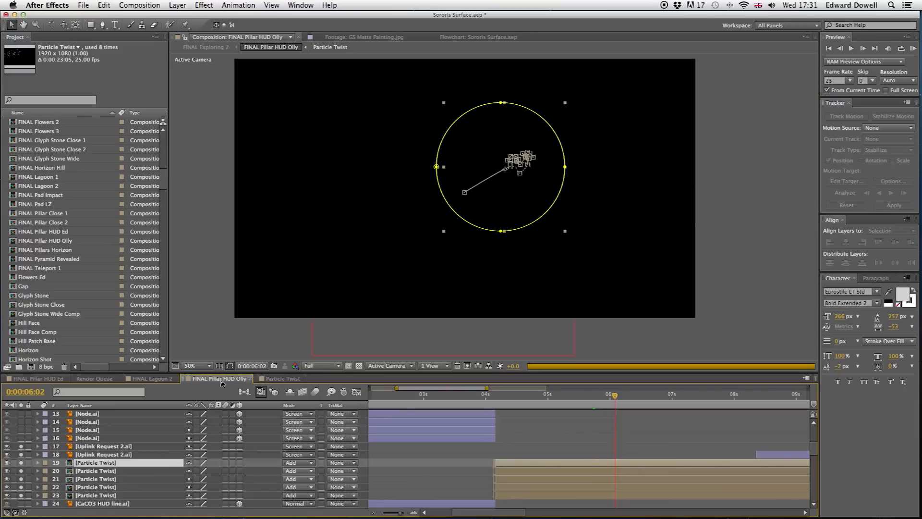